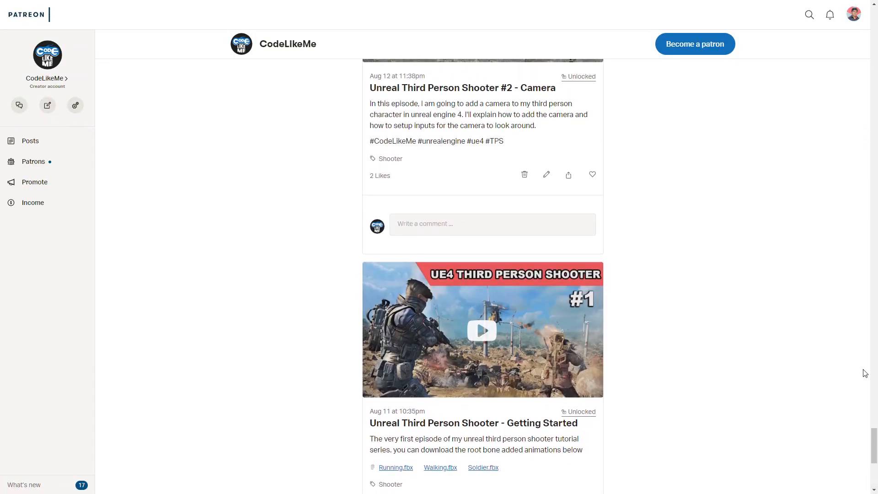
Scroll the CodeLikeMe Shooter feed down to the Third Person Shooter #6 2D Blend-space post
{"action": "scroll", "scroll_direction": "down", "scroll_amount": 3}
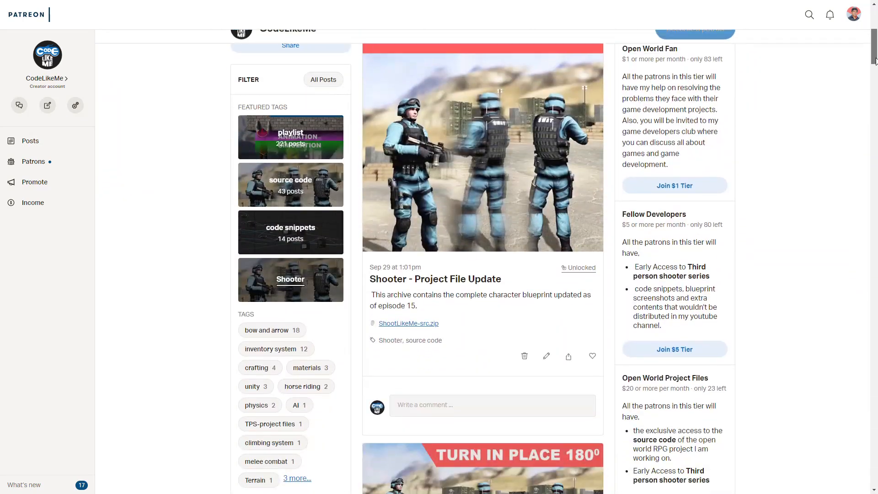
{"action": "scroll", "scroll_direction": "down", "scroll_amount": 3}
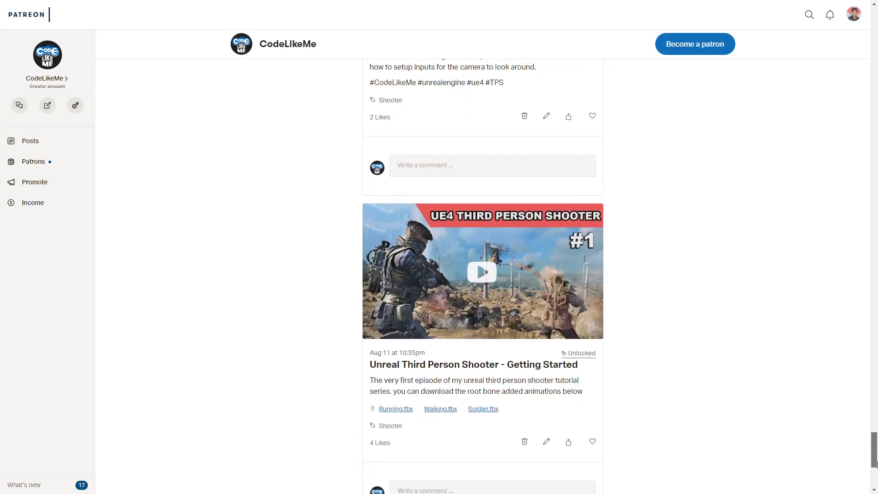
{"action": "scroll", "scroll_direction": "up", "scroll_amount": 3}
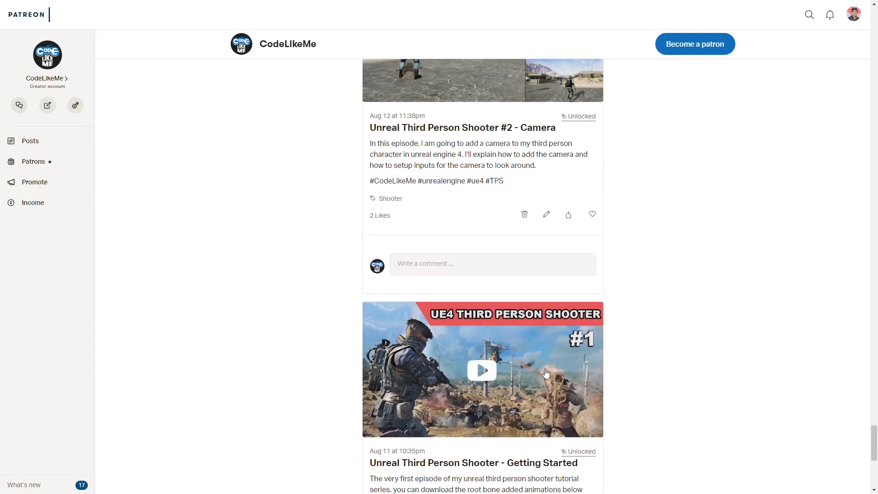
{"action": "scroll", "scroll_direction": "down", "scroll_amount": 3}
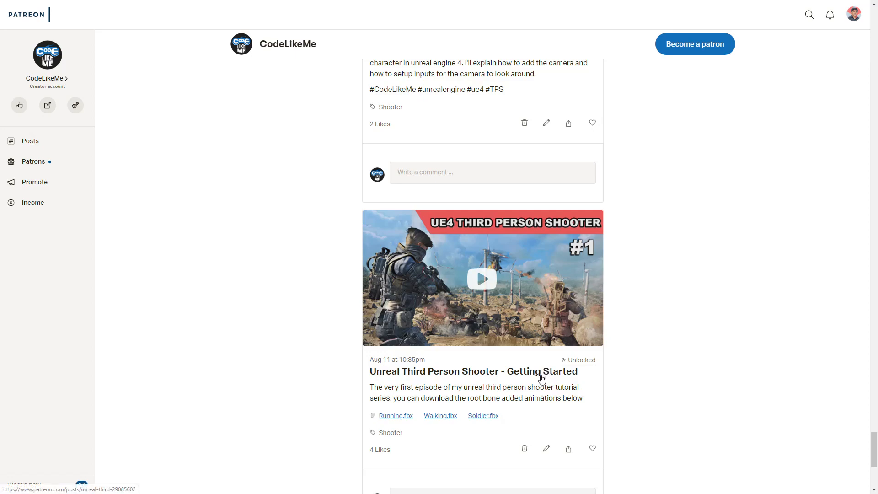
{"action": "mouse_move", "coordinate": [525, 390]}
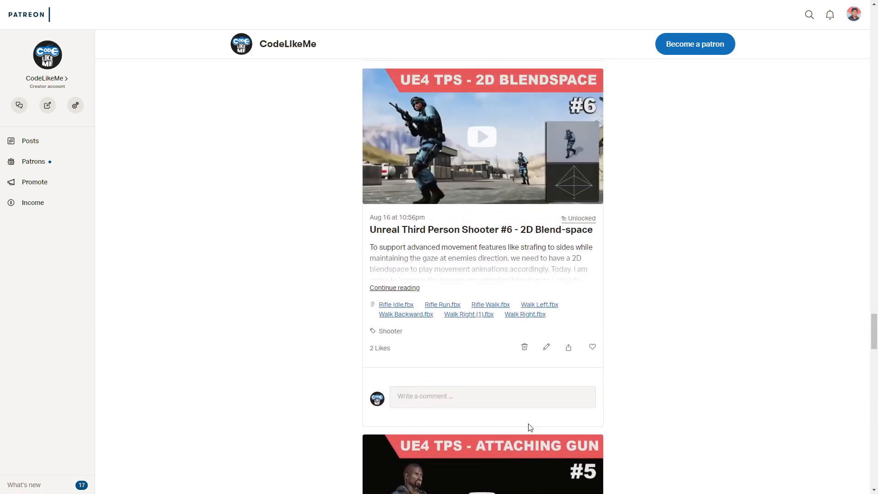
{"action": "scroll", "scroll_direction": "up", "scroll_amount": 3}
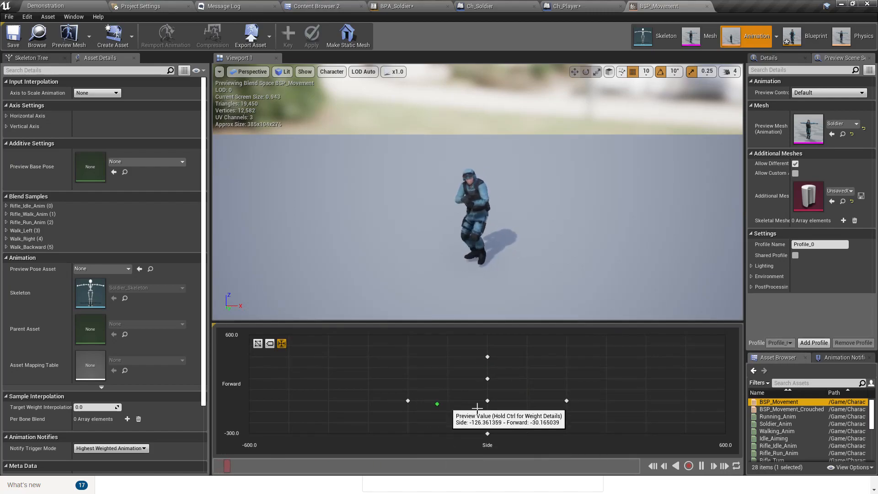
Drag the BSP_Movement preview point across the grid to preview blended soldier poses
{"action": "left_click_drag", "start_coordinate": [437, 403], "coordinate": [565, 409]}
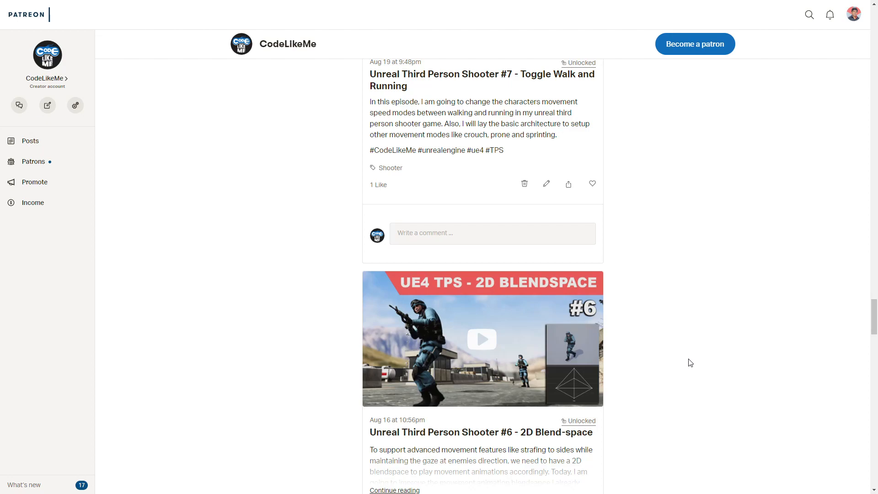
Scroll down to the #10 Keep left hand on rifle with IK post
{"action": "scroll", "scroll_direction": "down", "scroll_amount": 3}
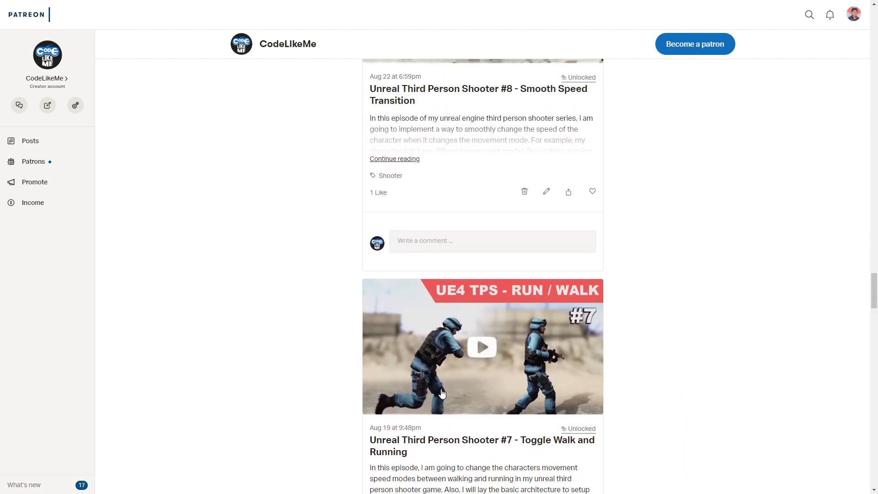
{"action": "scroll", "scroll_direction": "down", "scroll_amount": 3}
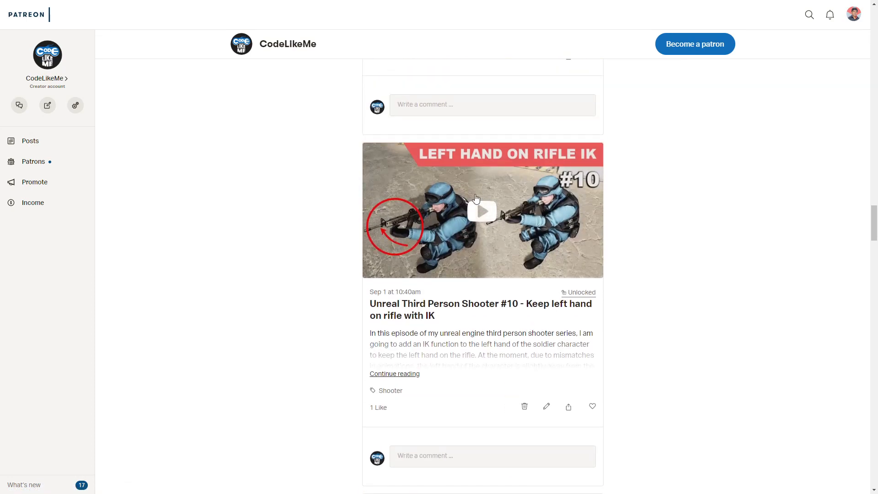
{"action": "mouse_move", "coordinate": [570, 185]}
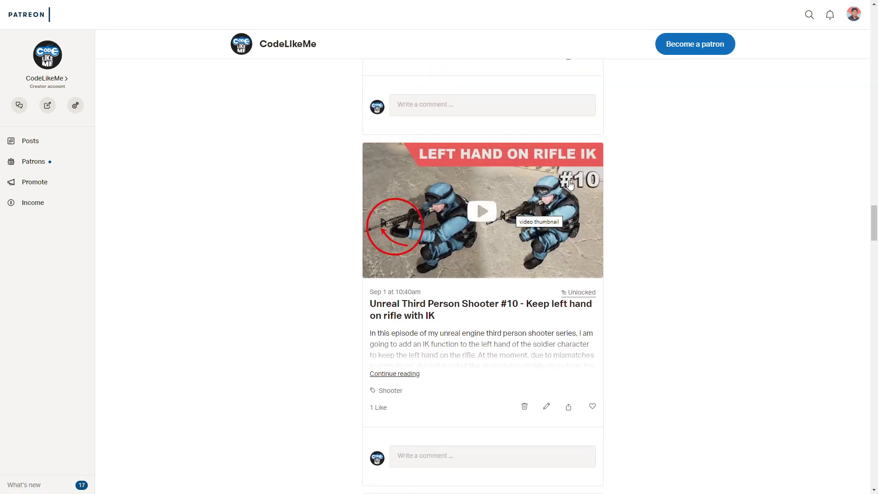
{"action": "scroll", "scroll_direction": "down", "scroll_amount": 3}
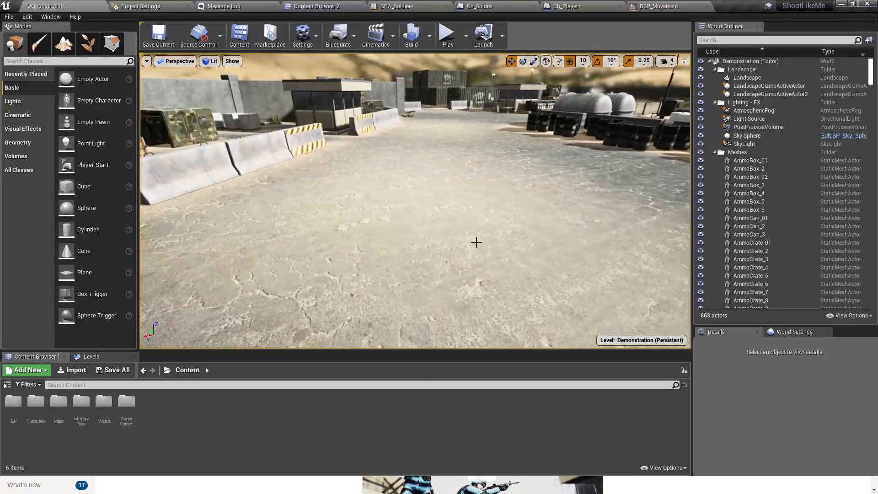
Play the Demonstration level to show the soldier standing with his rifle
{"action": "left_click", "coordinate": [448, 33]}
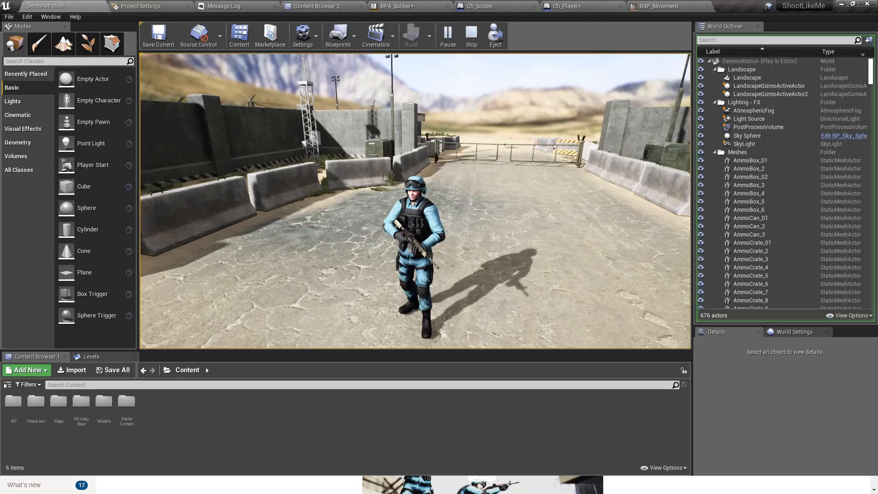
{"action": "left_click", "coordinate": [479, 6]}
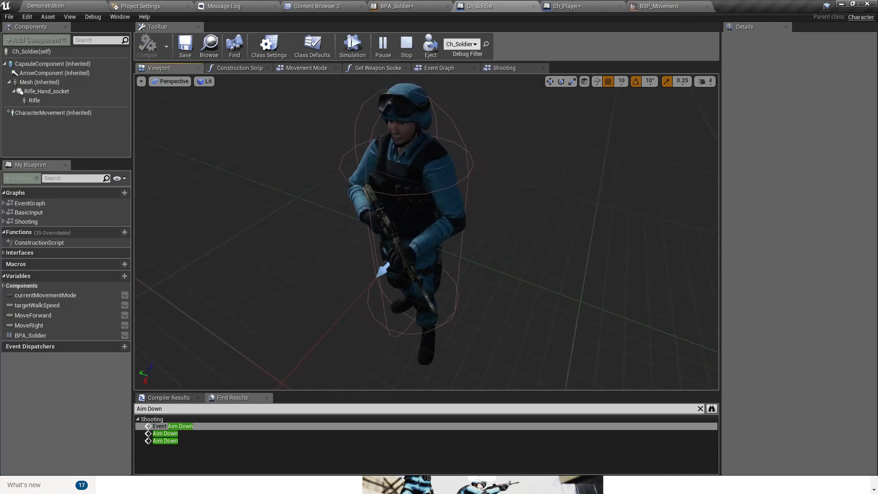
{"action": "mouse_move", "coordinate": [38, 82]}
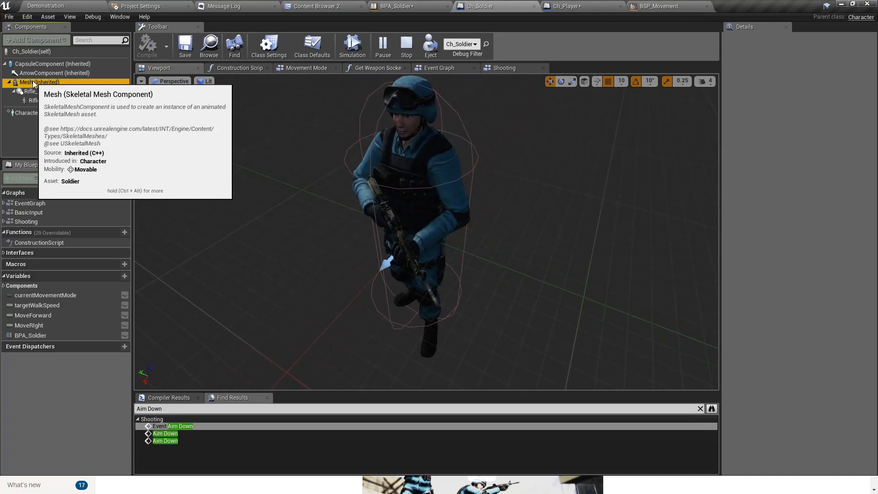
Select the Ch_Soldier Mesh component to view its skeletal mesh Details
{"action": "left_click", "coordinate": [39, 82]}
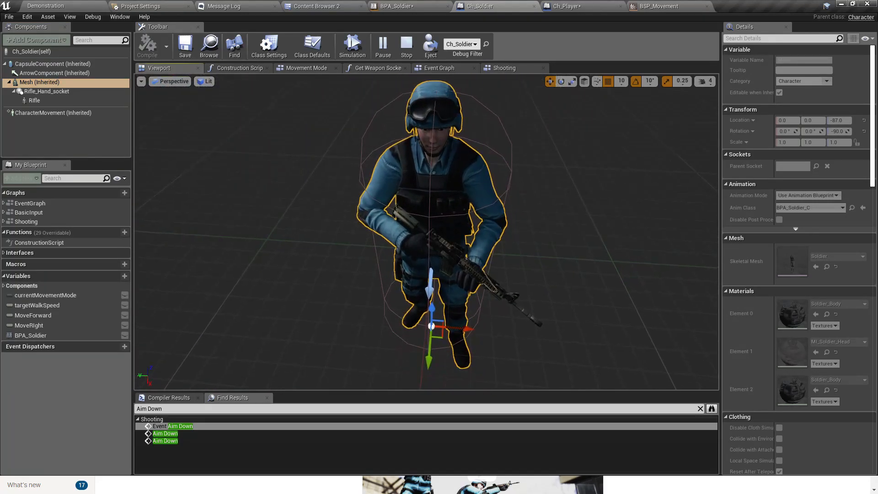
{"action": "scroll", "scroll_direction": "up", "scroll_amount": 3}
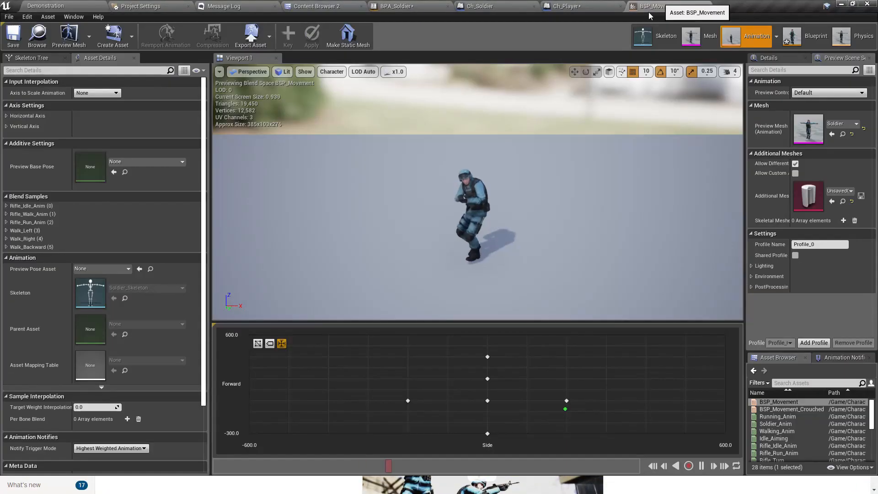
Return to the Demonstration level and play it to test the soldier's crouch aiming
{"action": "left_click", "coordinate": [395, 6]}
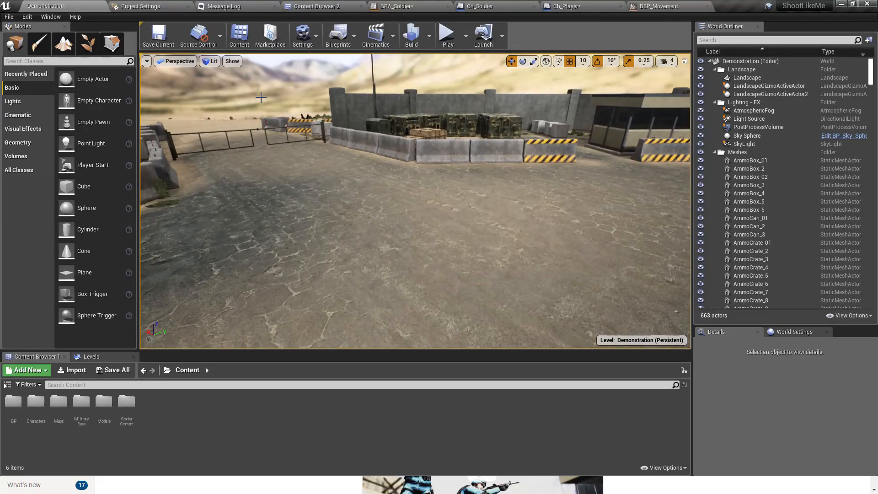
{"action": "left_click", "coordinate": [447, 35]}
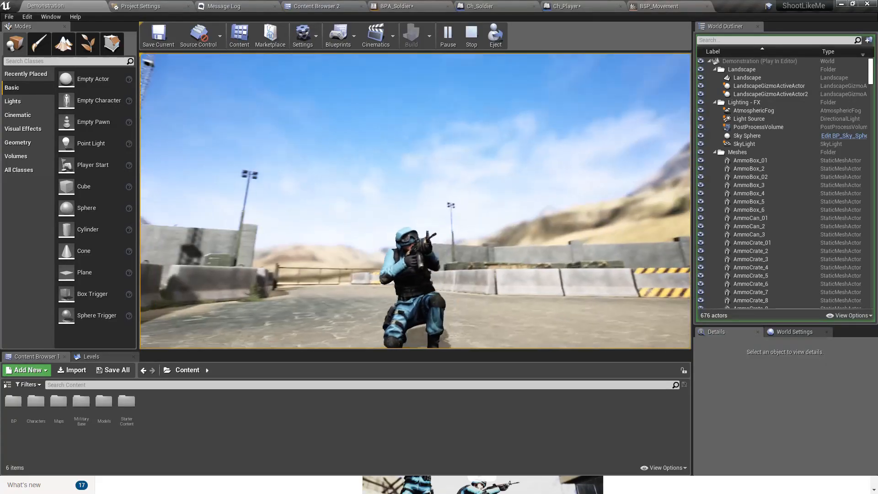
{"action": "left_click", "coordinate": [471, 35]}
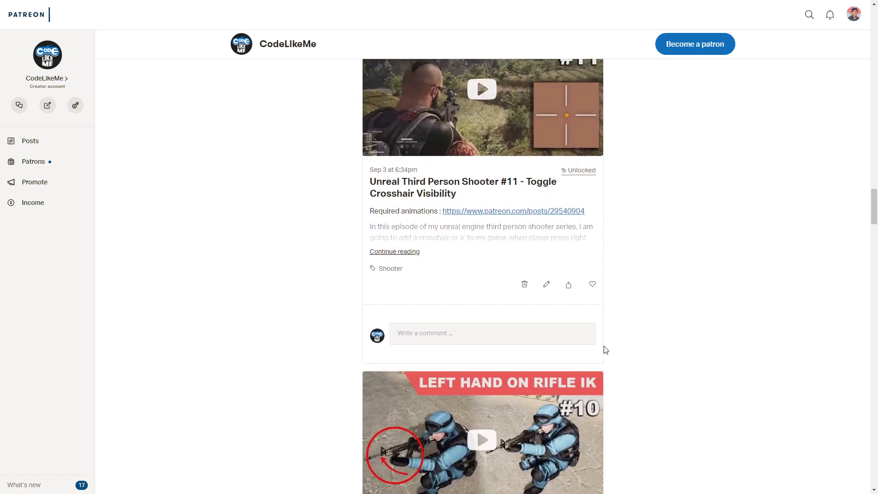
Scroll past the #11 crosshair post to the #10 left-hand rifle IK post
{"action": "scroll", "scroll_direction": "down", "scroll_amount": 3}
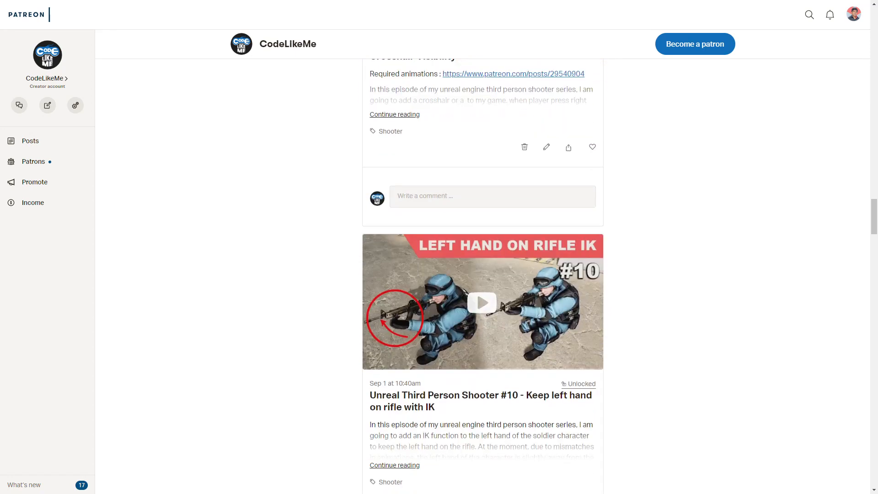
{"action": "scroll", "scroll_direction": "down", "scroll_amount": 3}
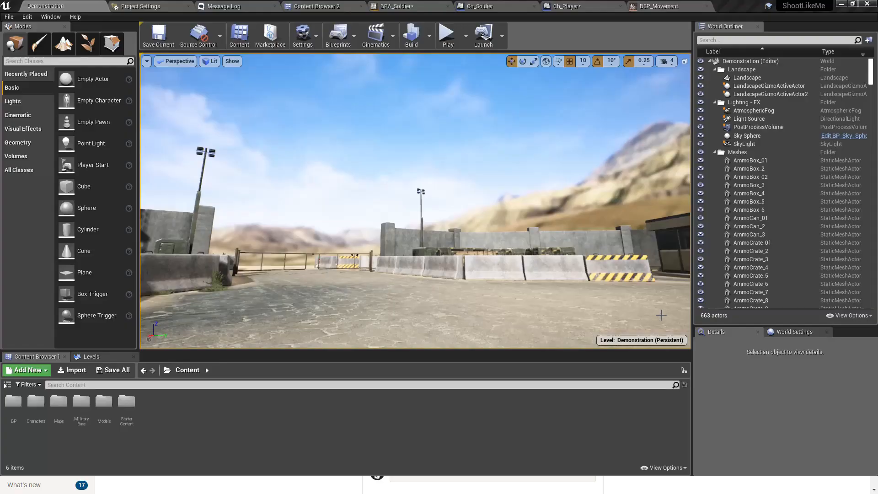
Leave the Demonstration level with F11 and go back to the Patreon Shooter posts
{"action": "key", "text": "F11"}
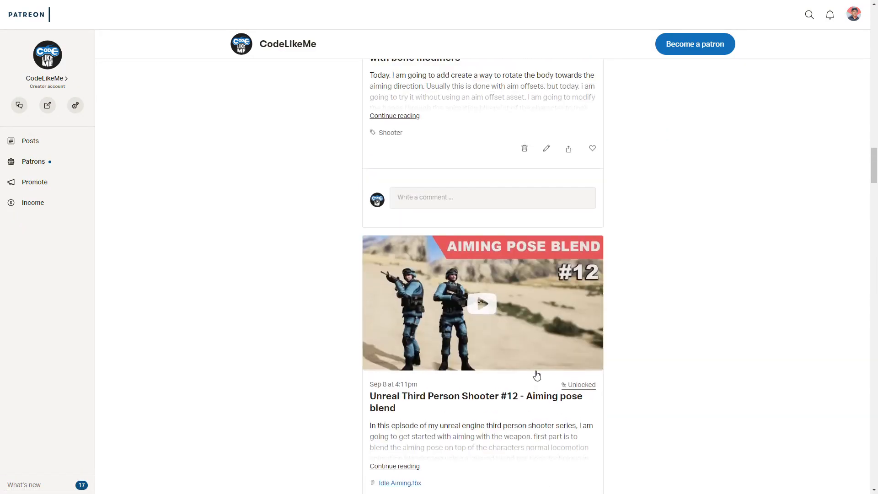
{"action": "scroll", "scroll_direction": "down", "scroll_amount": 3}
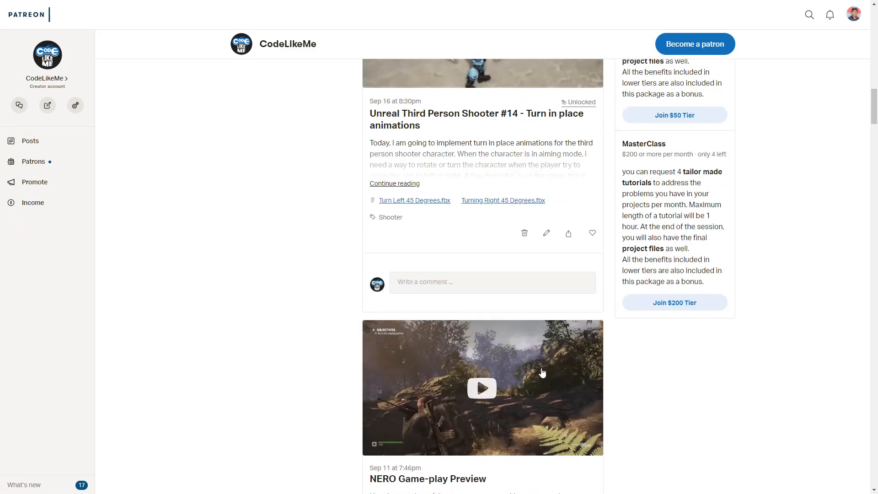
{"action": "scroll", "scroll_direction": "down", "scroll_amount": 3}
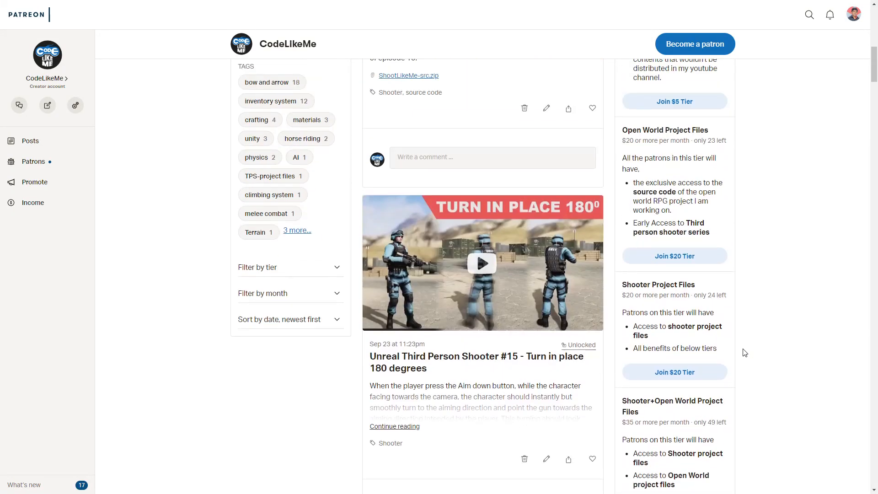
{"action": "scroll", "scroll_direction": "down", "scroll_amount": 3}
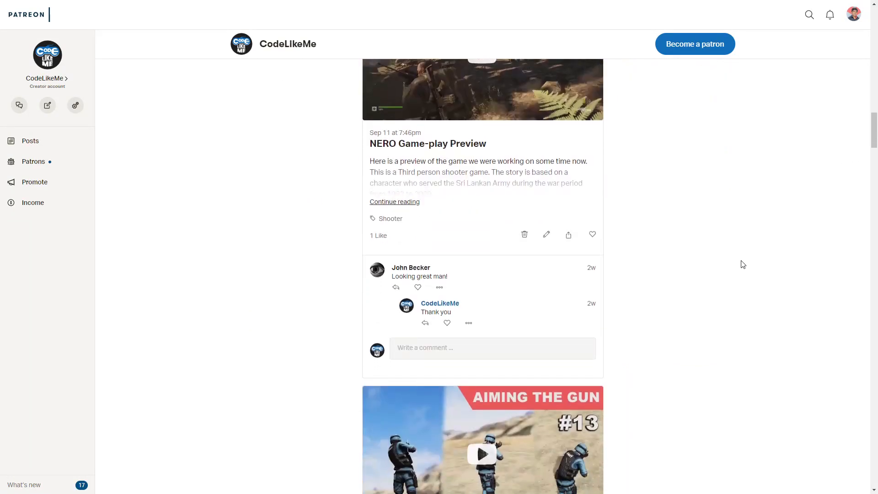
{"action": "scroll", "scroll_direction": "down", "scroll_amount": 3}
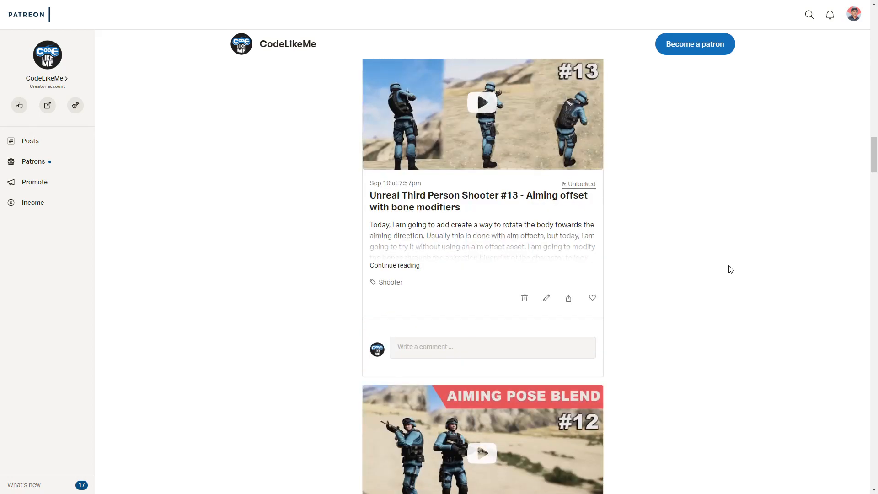
{"action": "mouse_move", "coordinate": [724, 276]}
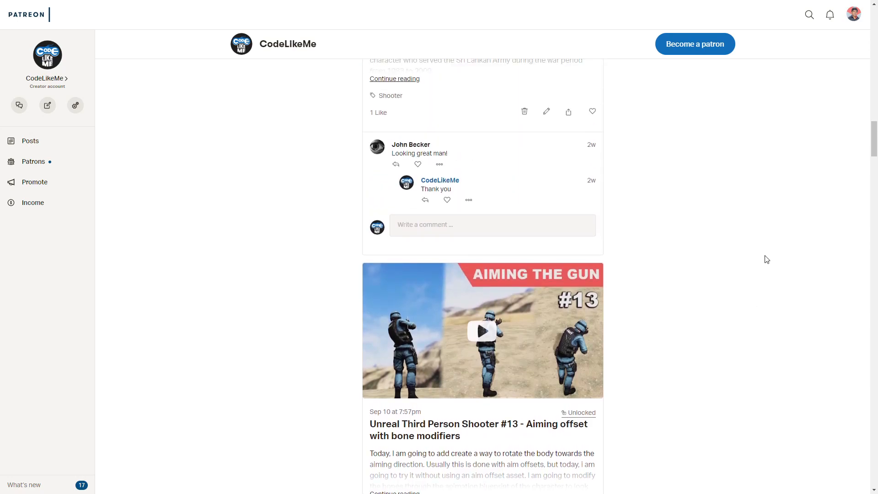
{"action": "scroll", "scroll_direction": "down", "scroll_amount": 3}
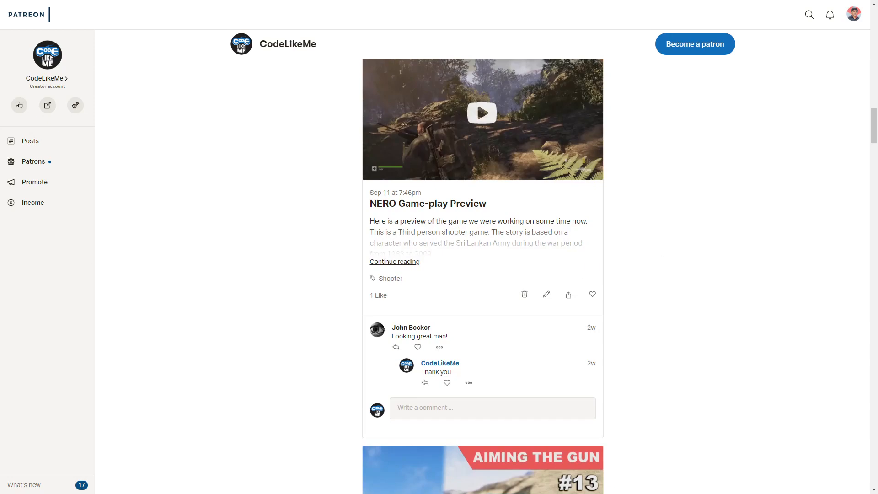
{"action": "scroll", "scroll_direction": "down", "scroll_amount": 3}
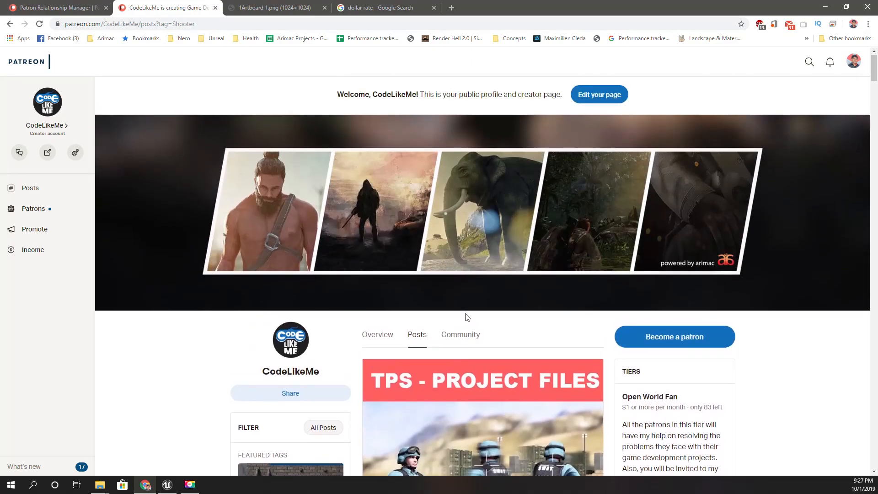
{"action": "scroll", "scroll_direction": "down", "scroll_amount": 3}
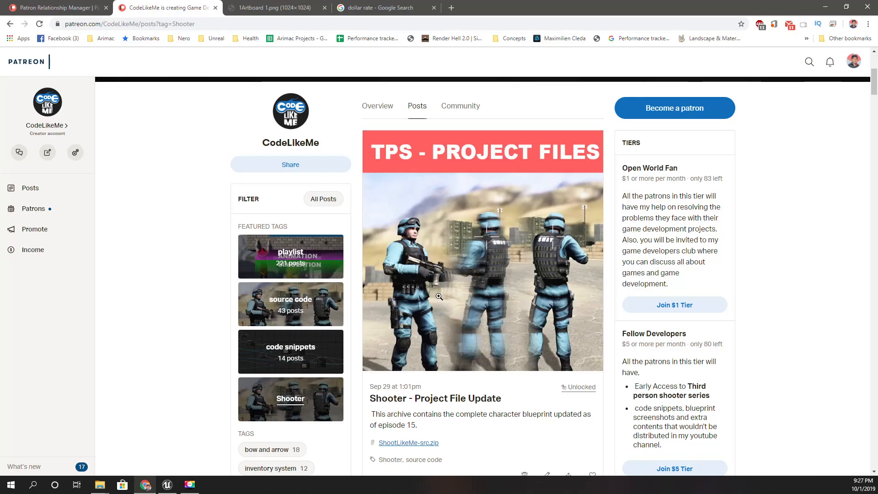
{"action": "scroll", "scroll_direction": "down", "scroll_amount": 3}
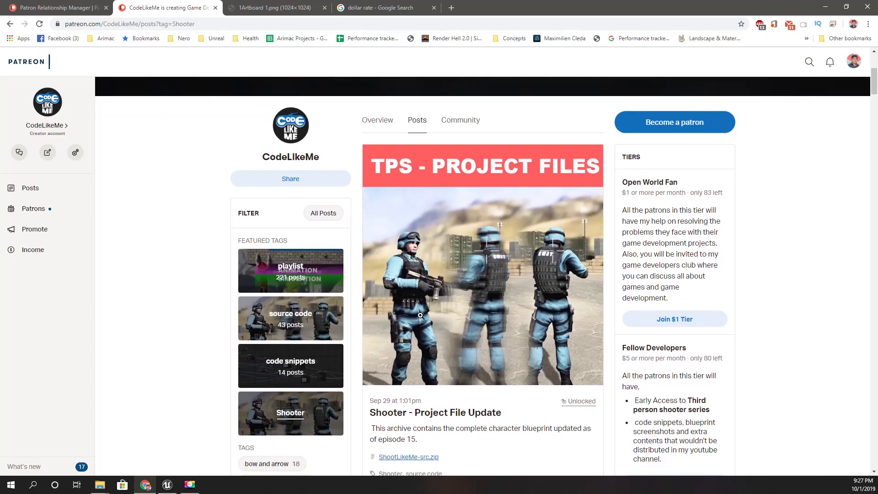
{"action": "scroll", "scroll_direction": "down", "scroll_amount": 3}
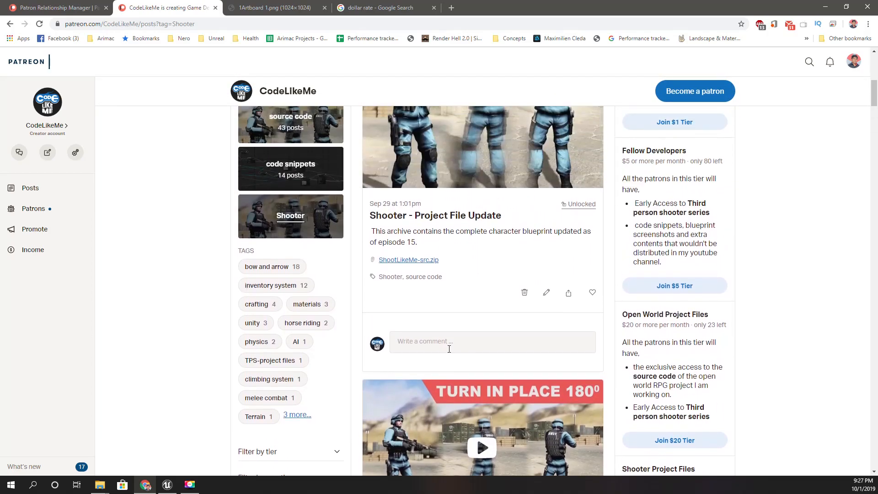
{"action": "scroll", "scroll_direction": "down", "scroll_amount": 3}
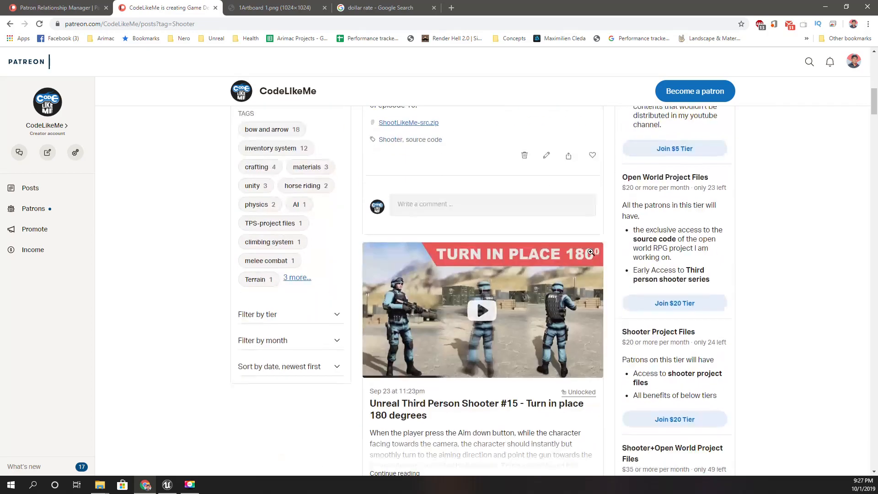
{"action": "scroll", "scroll_direction": "down", "scroll_amount": 3}
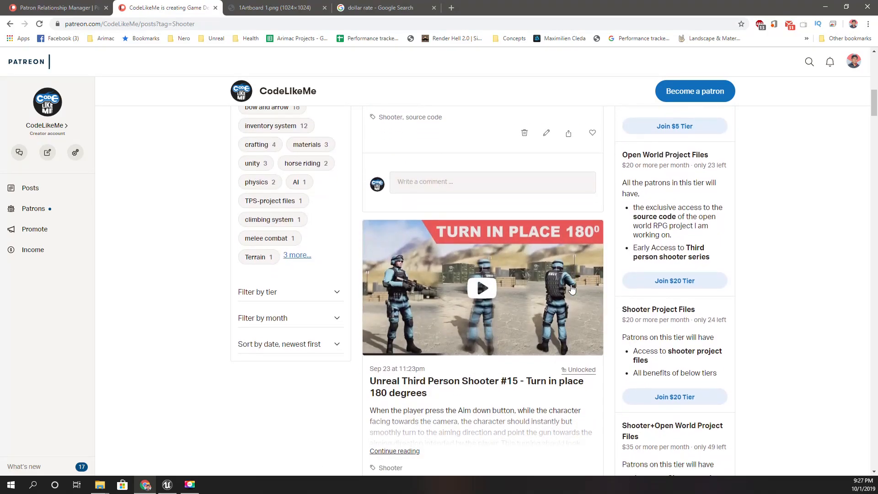
{"action": "scroll", "scroll_direction": "down", "scroll_amount": 3}
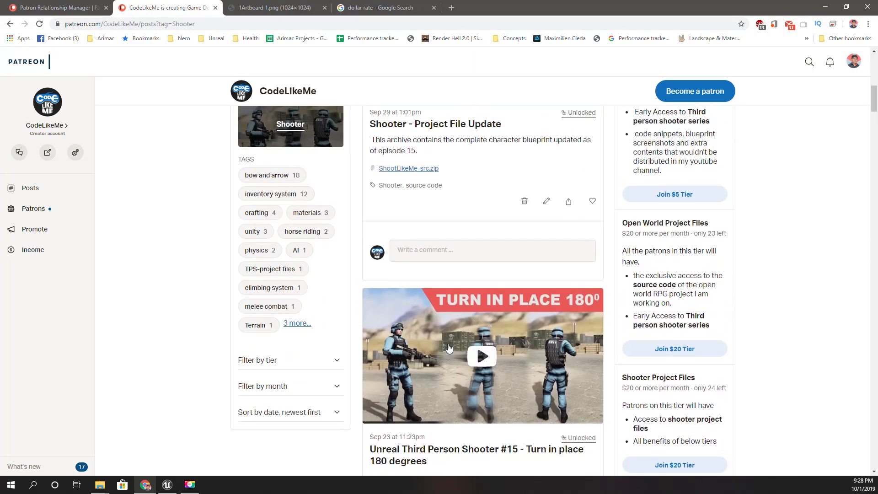
{"action": "mouse_move", "coordinate": [497, 295]}
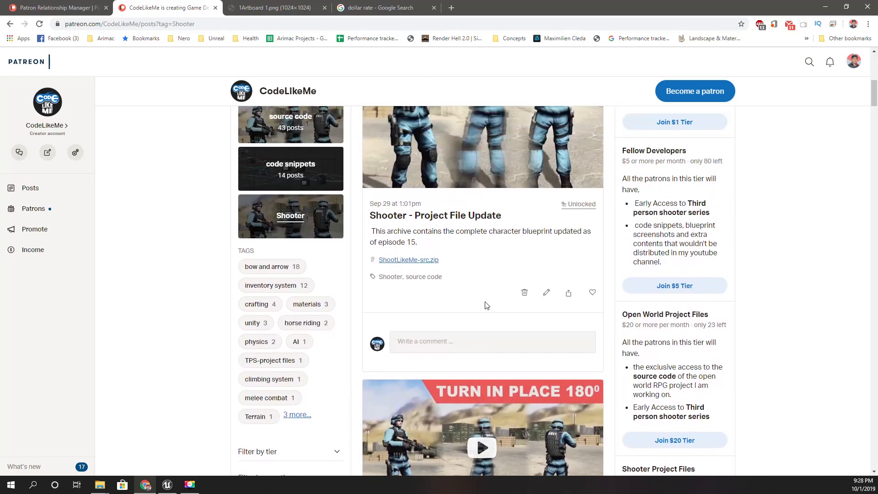
{"action": "scroll", "scroll_direction": "down", "scroll_amount": 3}
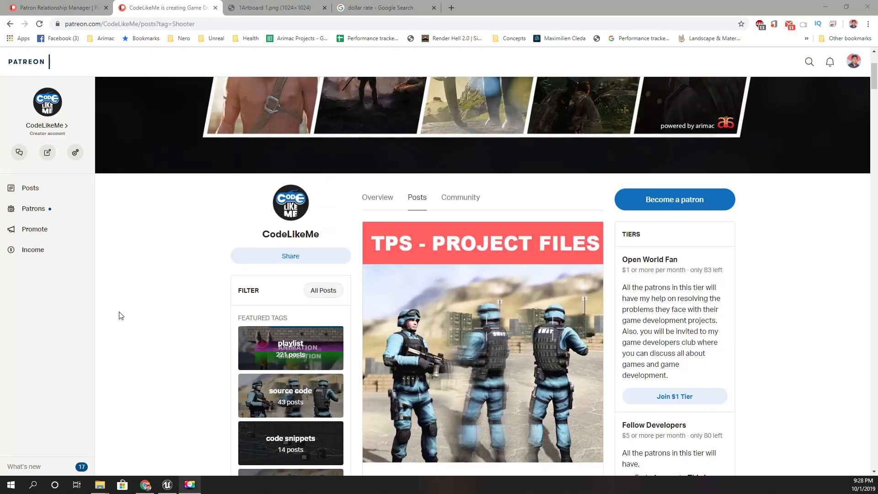
{"action": "scroll", "scroll_direction": "down", "scroll_amount": 3}
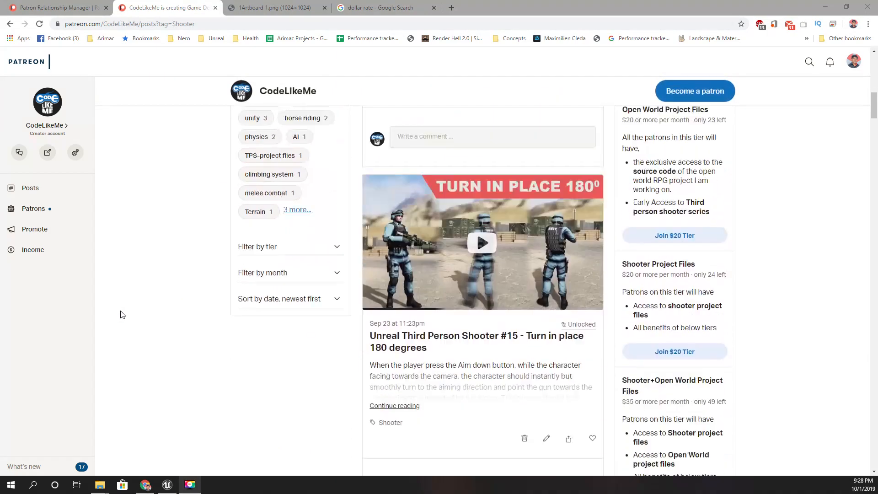
{"action": "scroll", "scroll_direction": "down", "scroll_amount": 3}
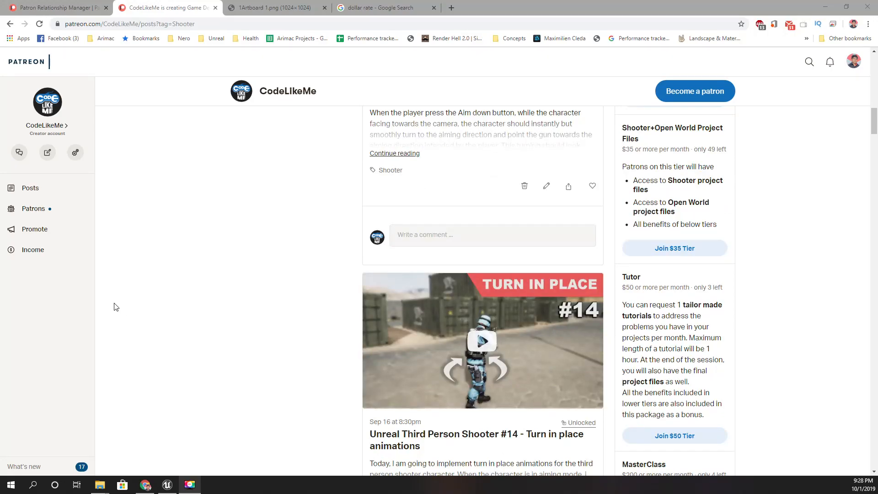
{"action": "scroll", "scroll_direction": "up", "scroll_amount": 3}
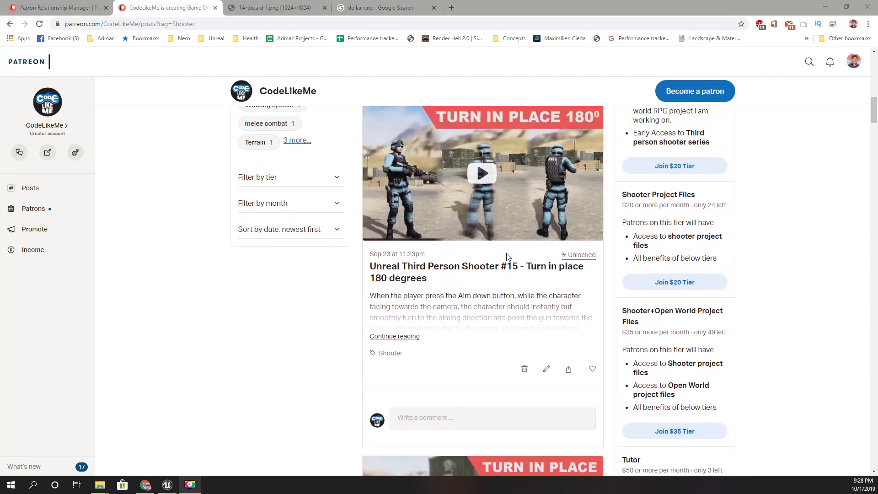
{"action": "scroll", "scroll_direction": "down", "scroll_amount": 3}
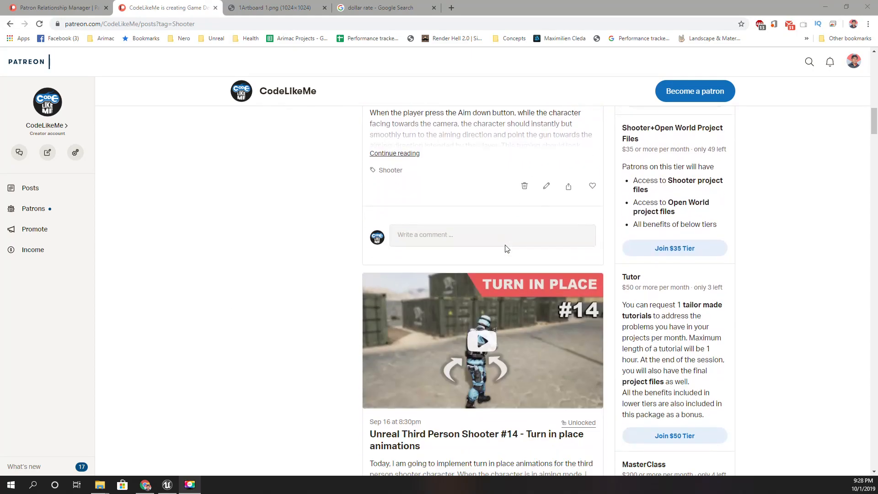